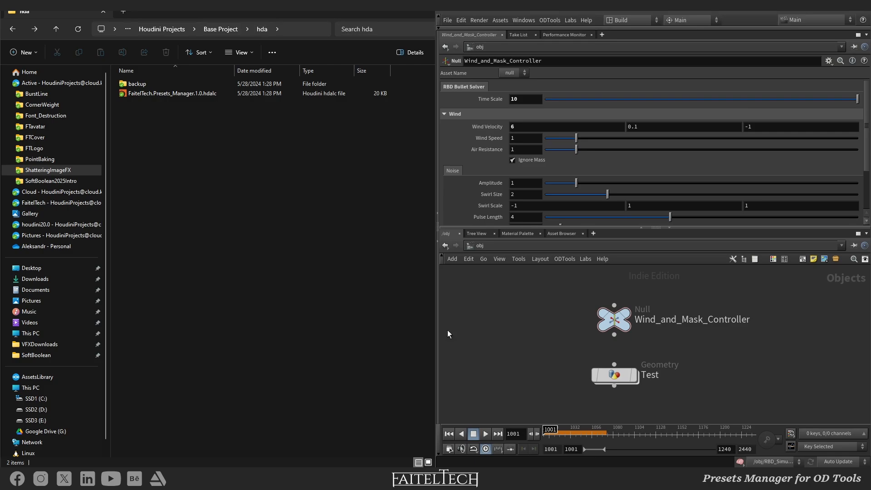
pyautogui.moveTo(489, 333)
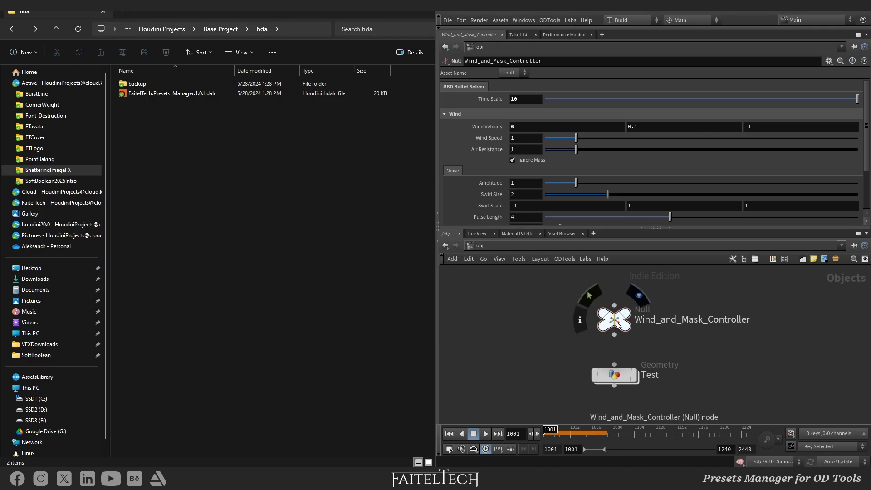
# Save all the controller null's parameters as Wind_and_Mask_Controller3.json.
pyautogui.rightClick(614, 319)
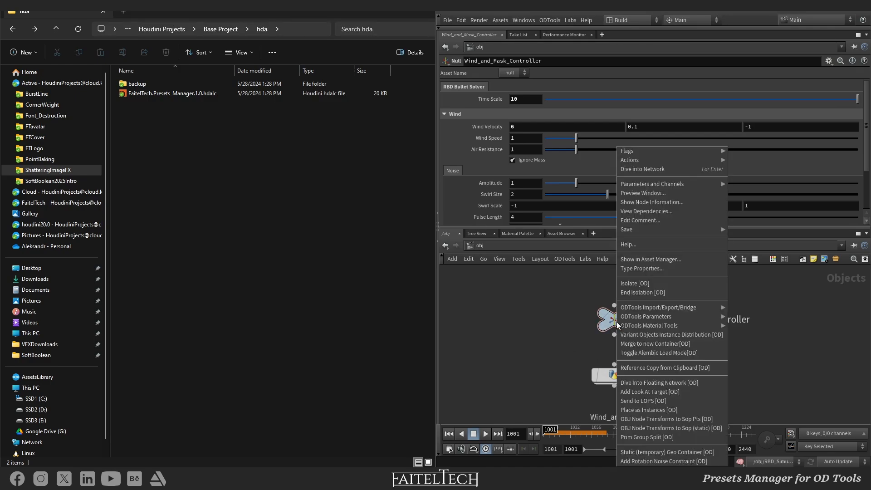
pyautogui.moveTo(645, 316)
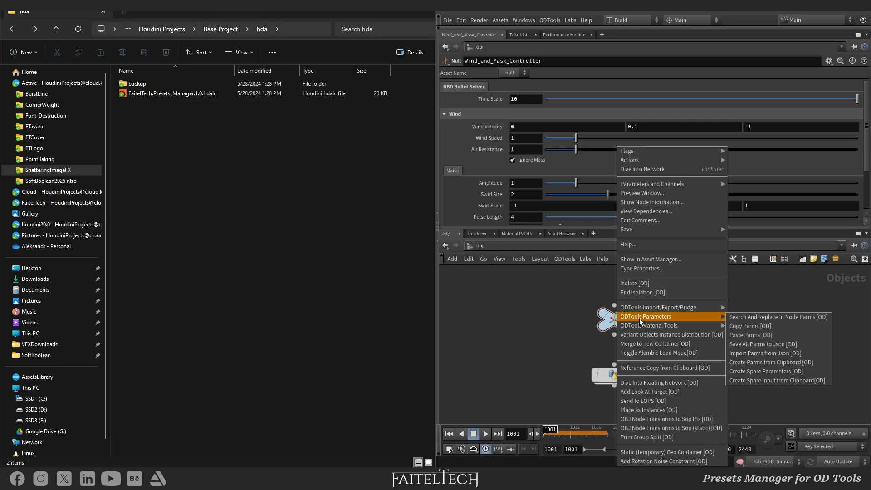
pyautogui.moveTo(778, 317)
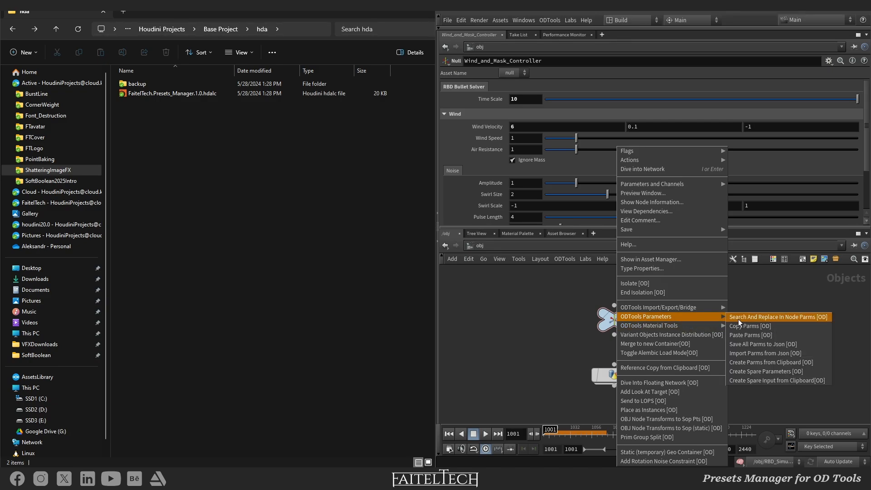
pyautogui.moveTo(757, 344)
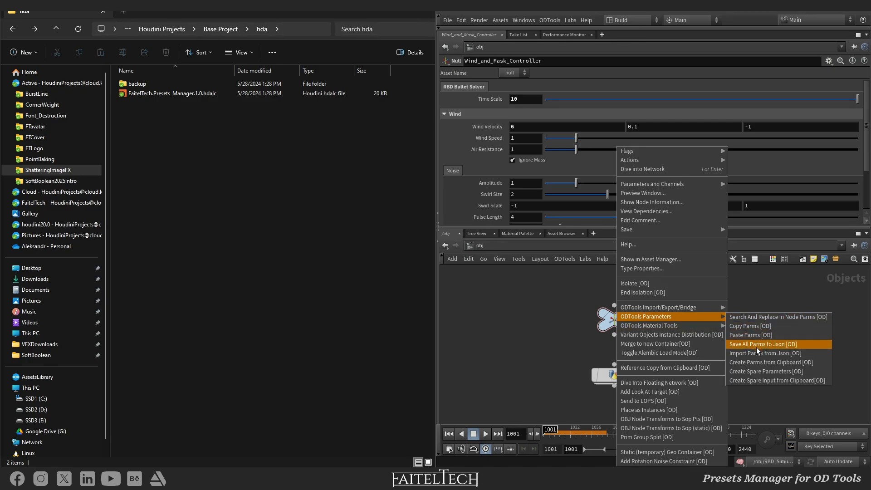
pyautogui.click(763, 344)
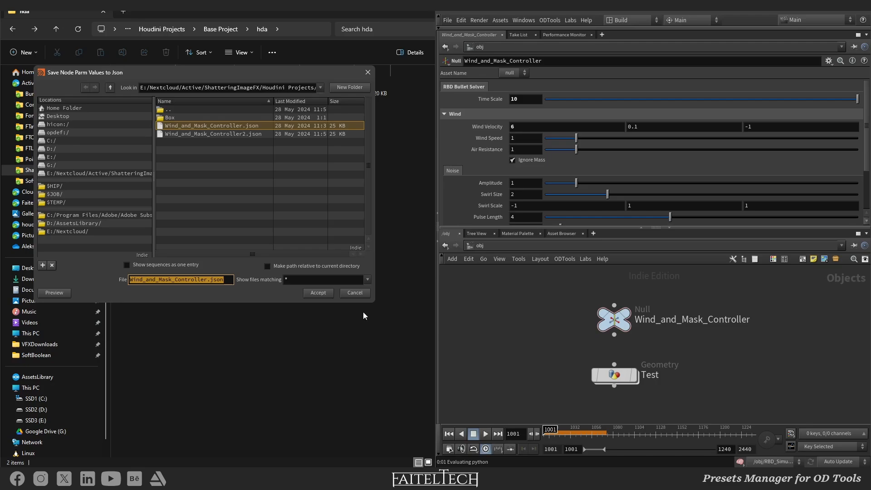
pyautogui.click(206, 279)
pyautogui.write('3')
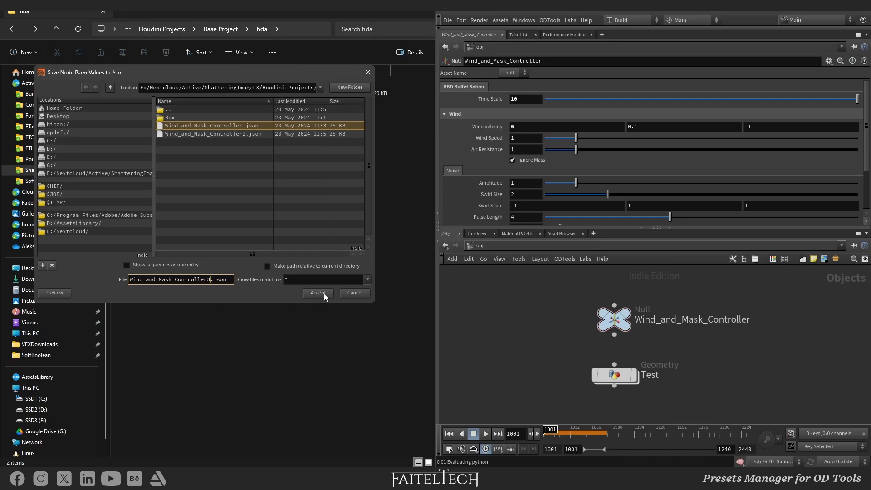
pyautogui.click(318, 292)
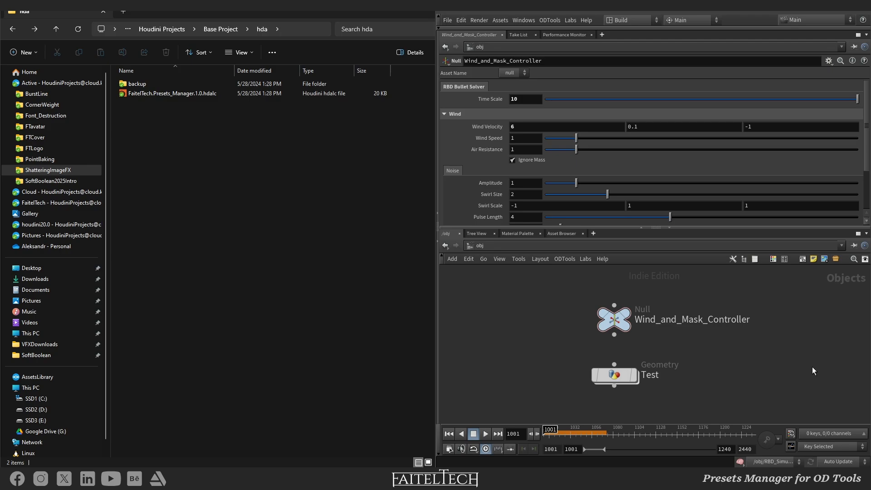
pyautogui.moveTo(613, 336)
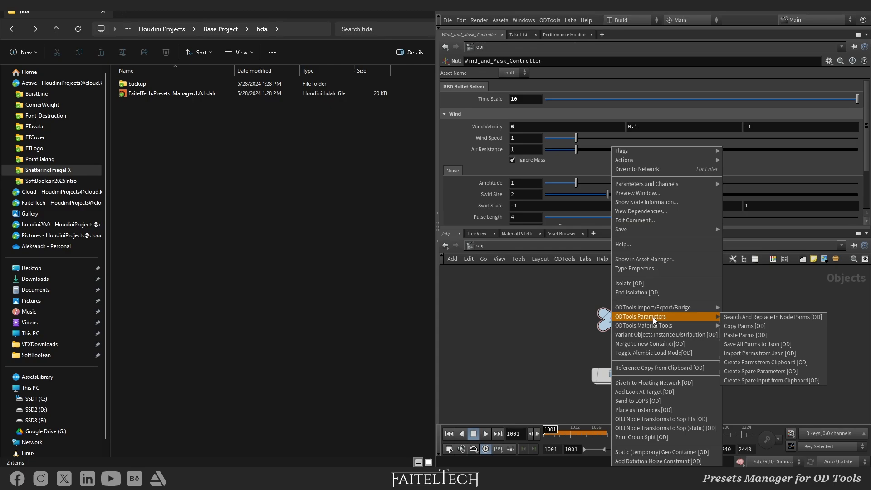
pyautogui.moveTo(772, 317)
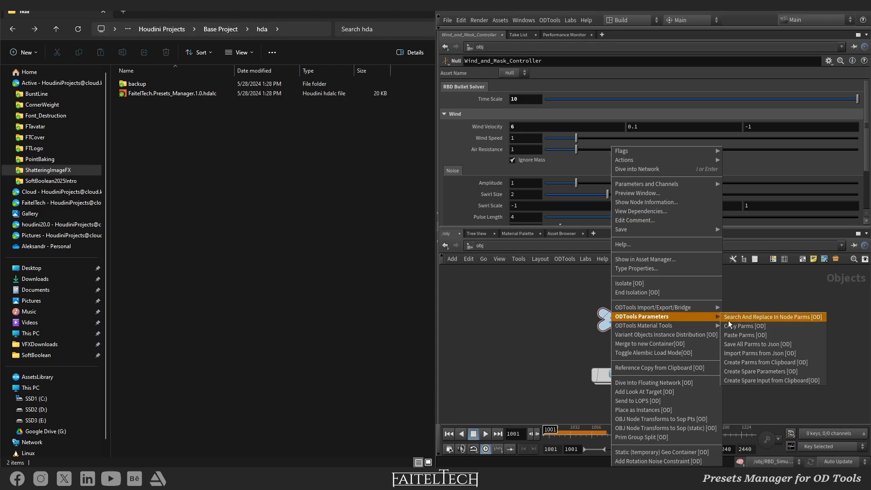
pyautogui.moveTo(759, 353)
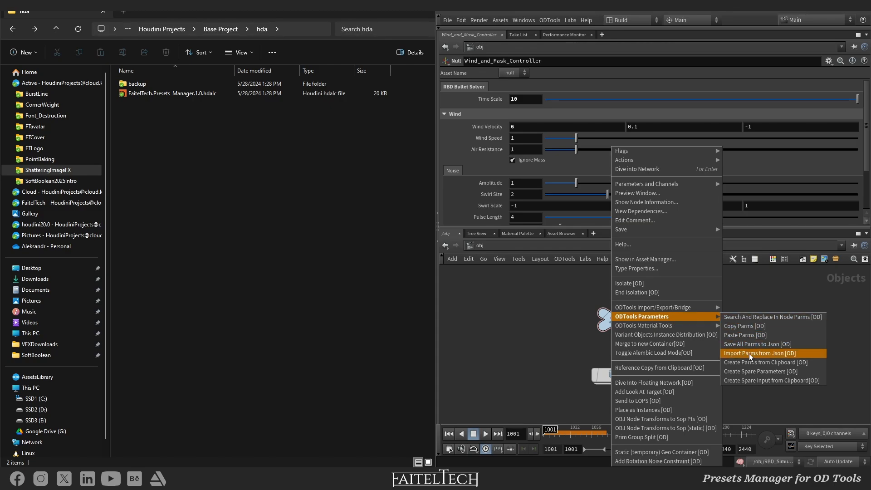
# Import Wind_and_Mask_Controller2.json onto the controller null, setting wind velocity to 5.
pyautogui.click(759, 353)
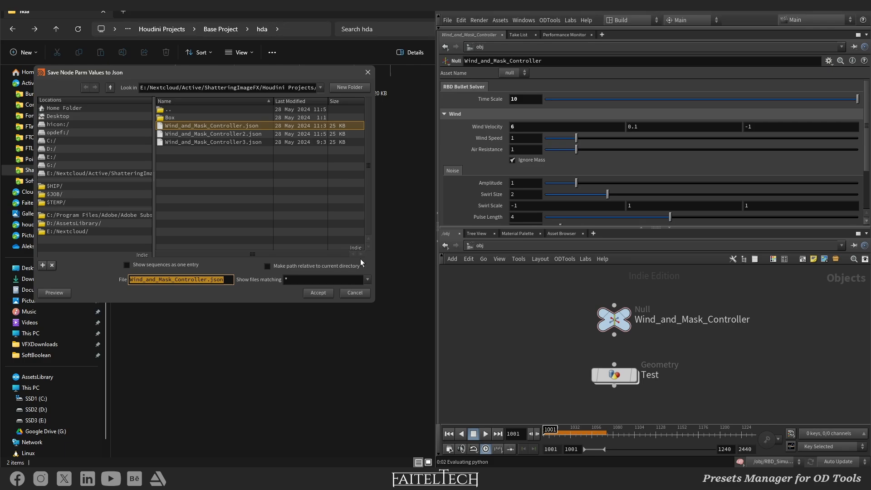
pyautogui.click(213, 142)
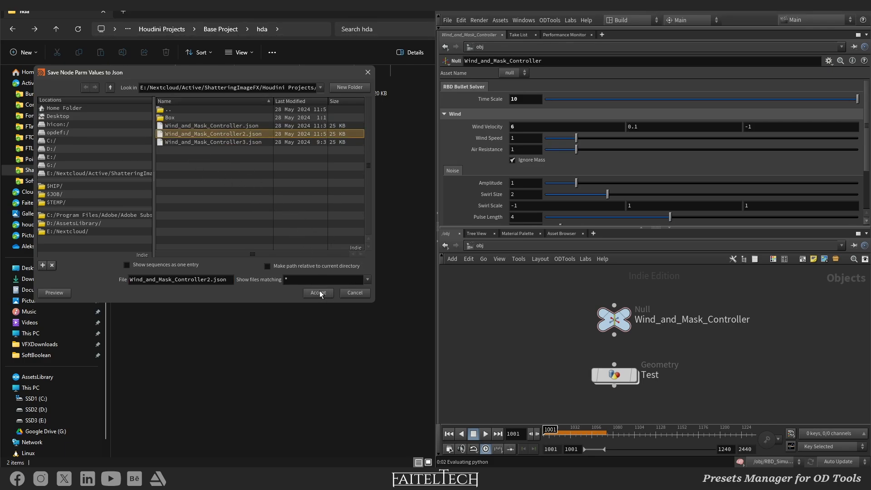
pyautogui.click(317, 293)
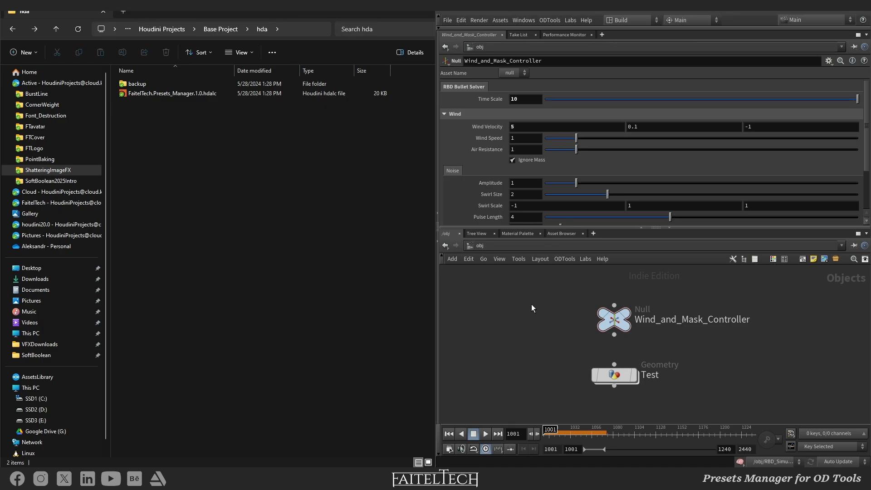
pyautogui.moveTo(480, 183)
pyautogui.write('p')
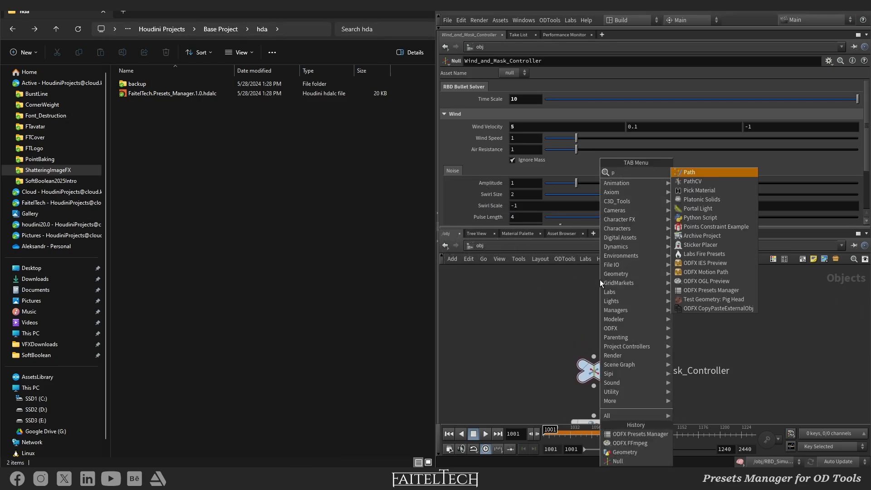
# Search for and place an ODFX Presets Manager node as Presets_Manager1.
pyautogui.write('re')
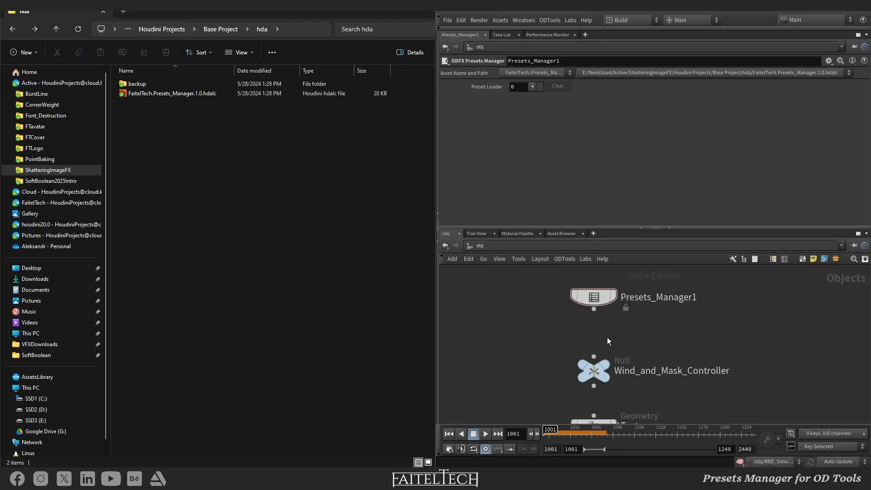
# Add a preset loader to Presets_Manager1, exposing its presets folder and destination fields.
pyautogui.rightClick(593, 297)
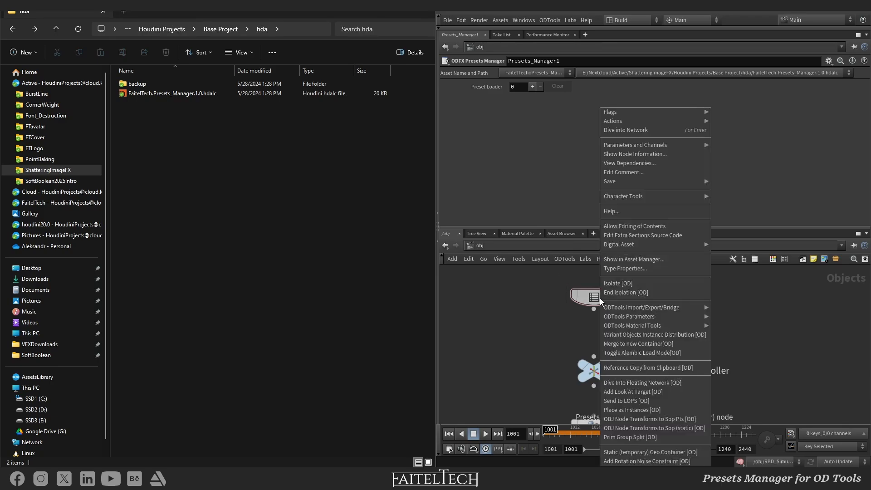
pyautogui.moveTo(628, 316)
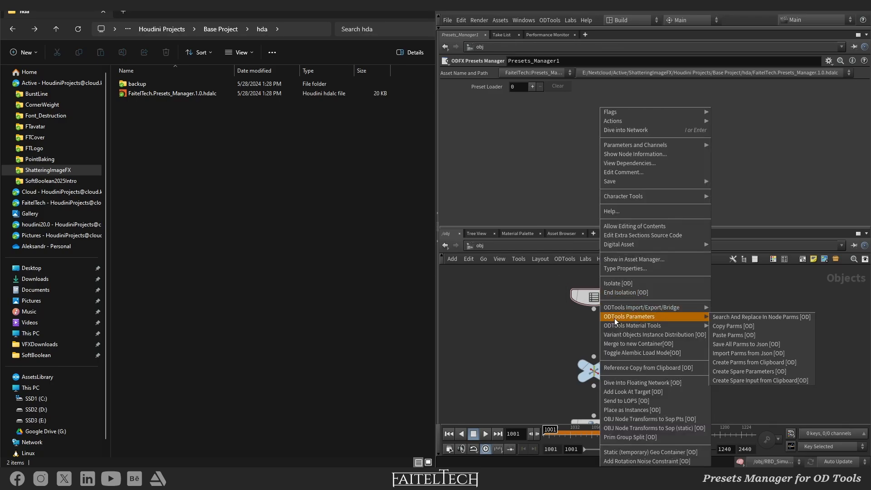
pyautogui.moveTo(635, 145)
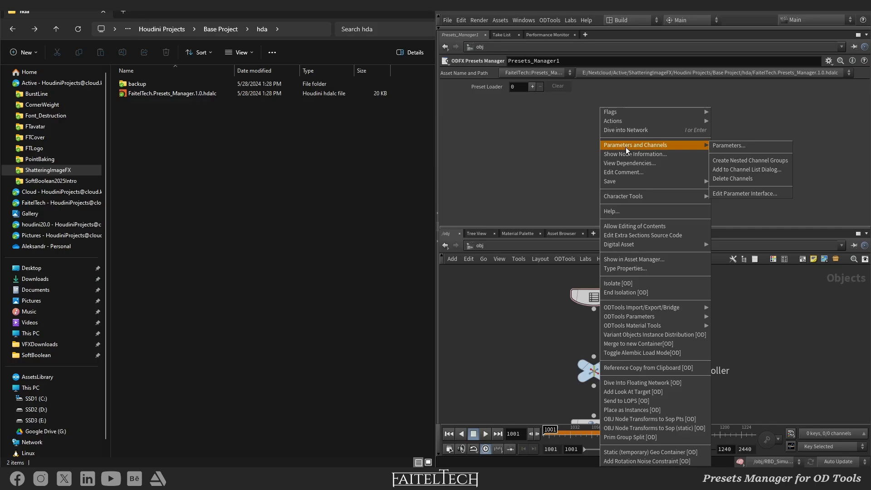
pyautogui.click(728, 145)
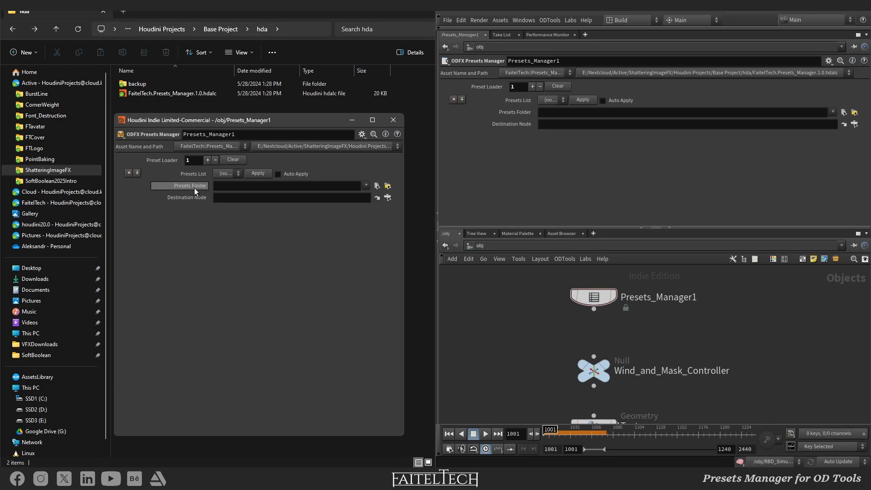
pyautogui.moveTo(369, 192)
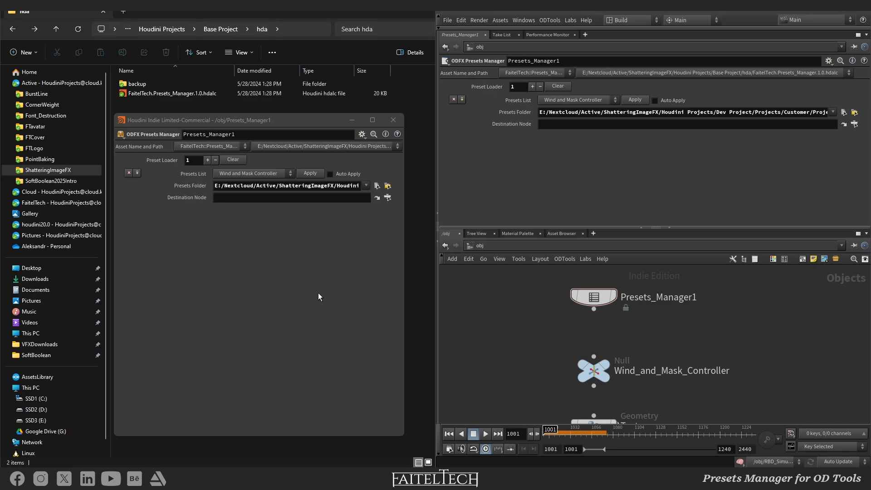
# Apply the Wind and Mask Controller3 preset, restoring wind velocity to 6.
pyautogui.click(249, 173)
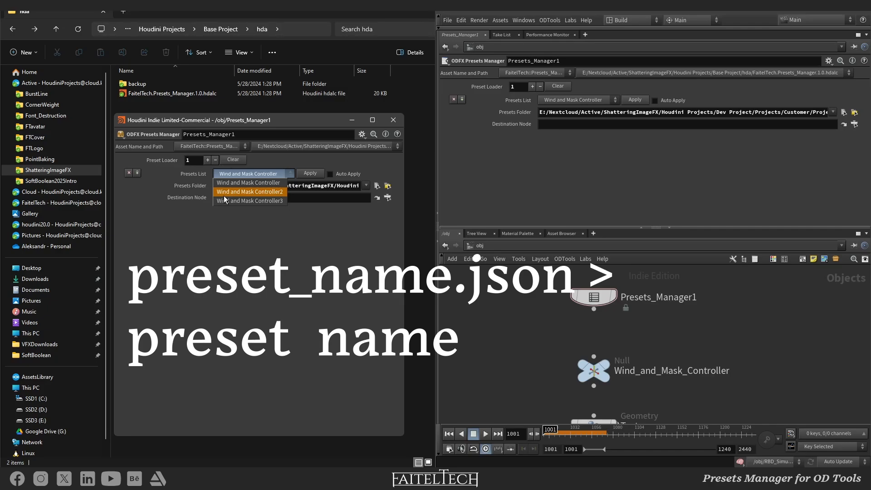
pyautogui.click(250, 191)
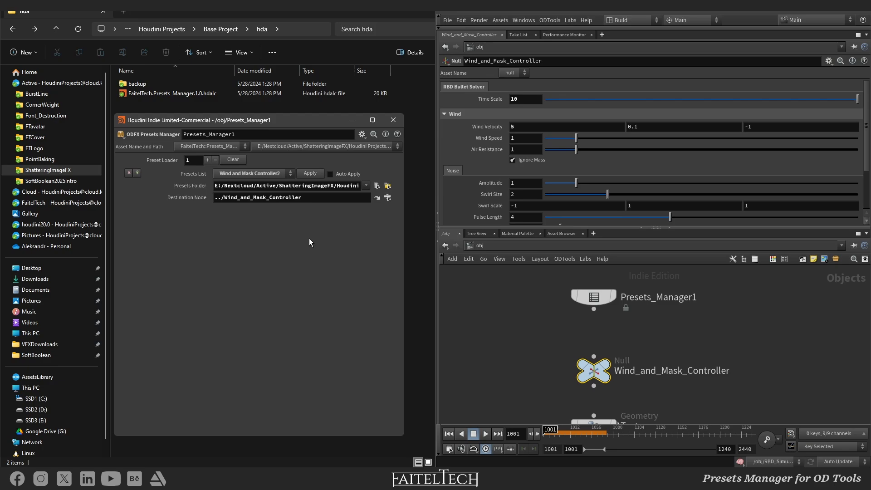
pyautogui.click(253, 172)
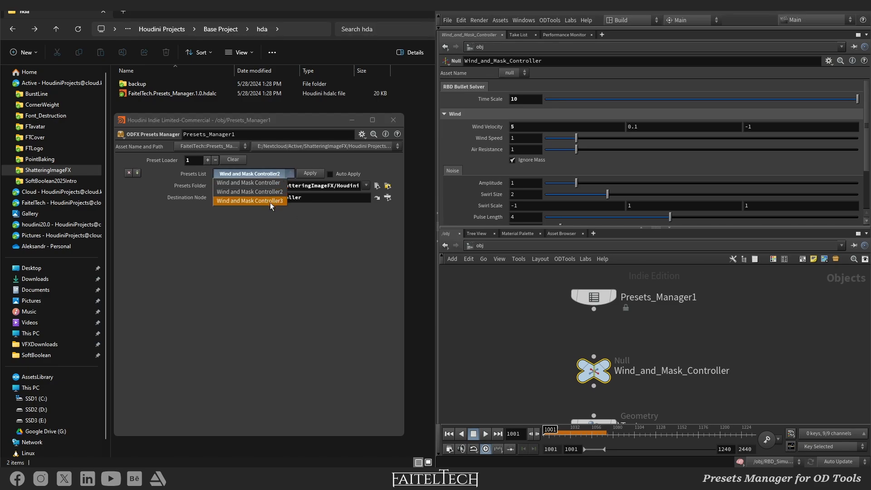
pyautogui.click(249, 201)
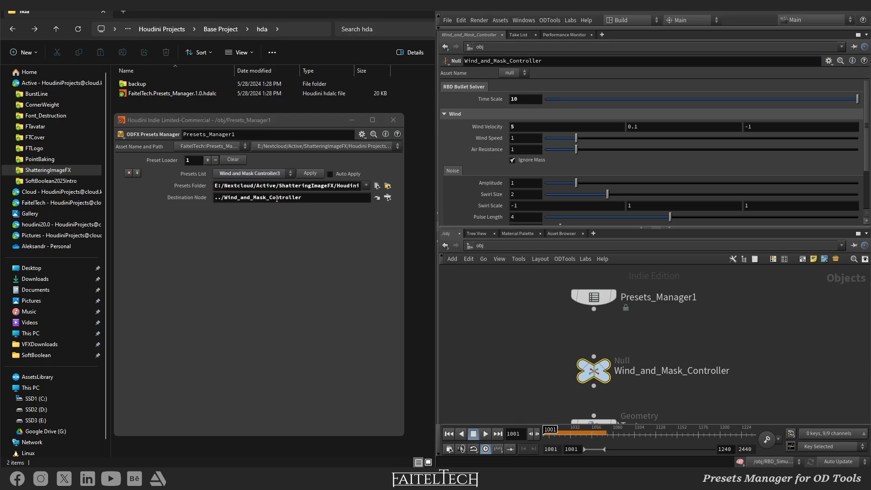
pyautogui.click(309, 173)
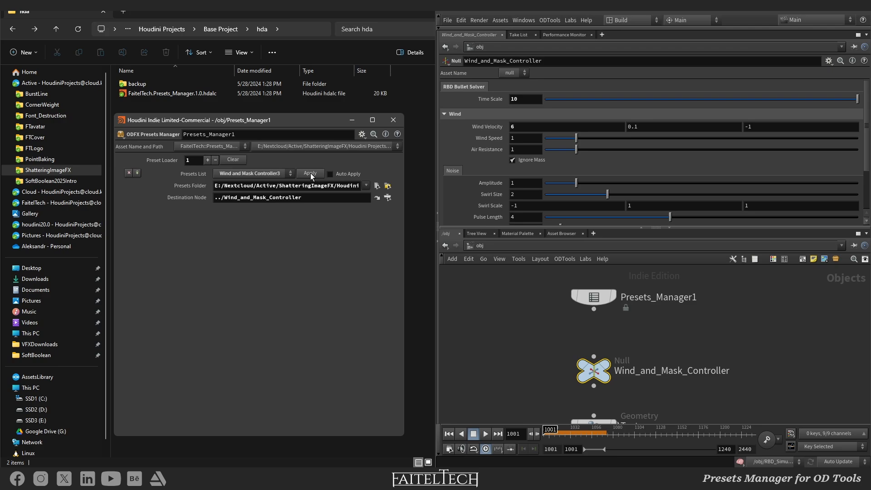
pyautogui.click(566, 127)
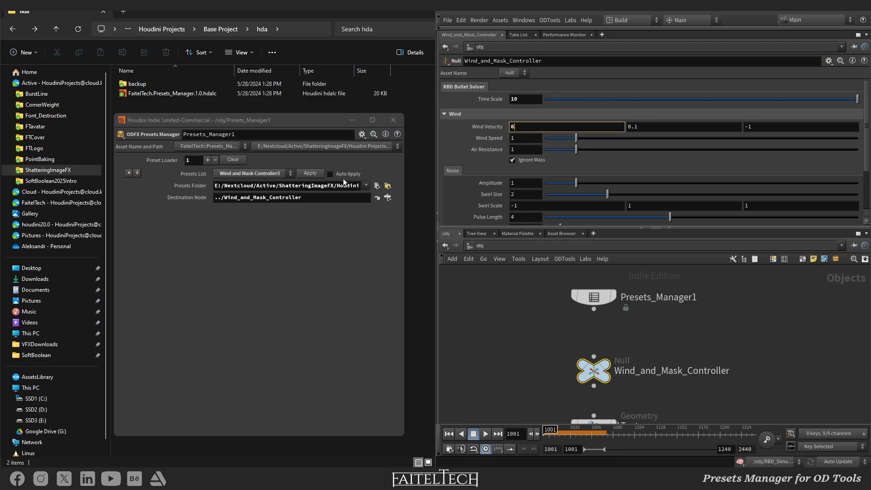
pyautogui.click(330, 173)
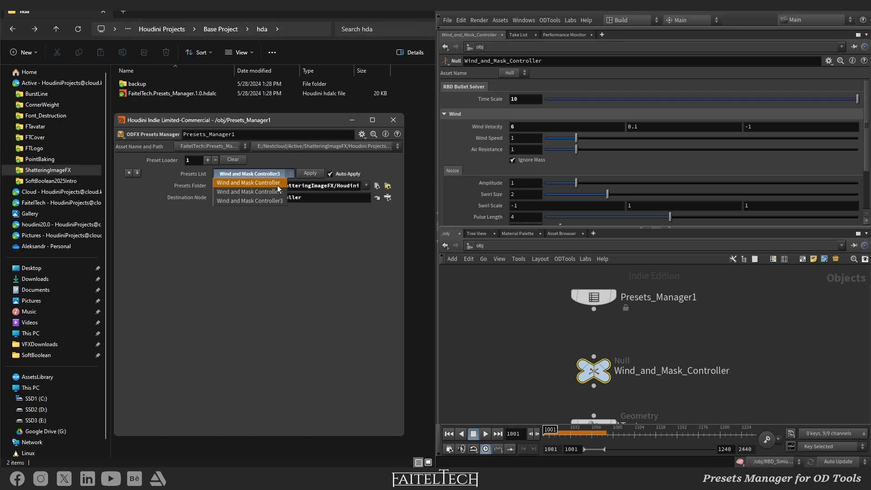
pyautogui.click(248, 192)
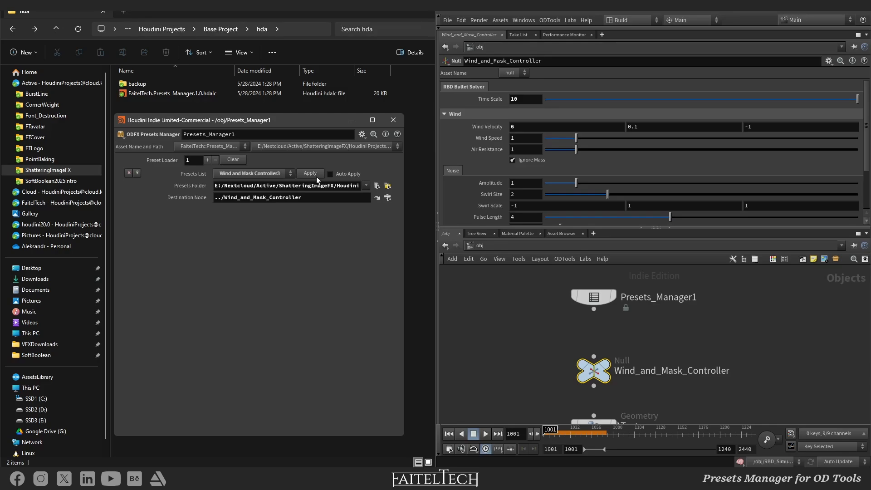
pyautogui.moveTo(520, 356)
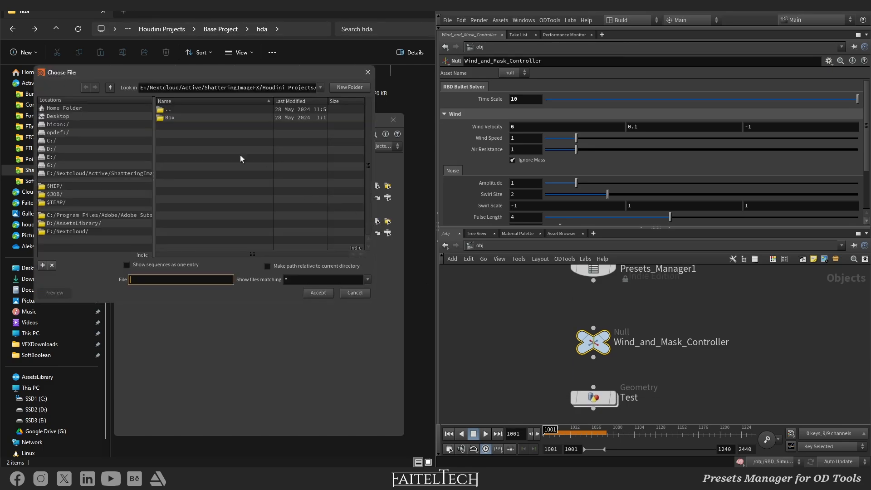
# Set the second loader to the Box folder and /obj/Test/box1, then pick a box preset.
pyautogui.click(355, 293)
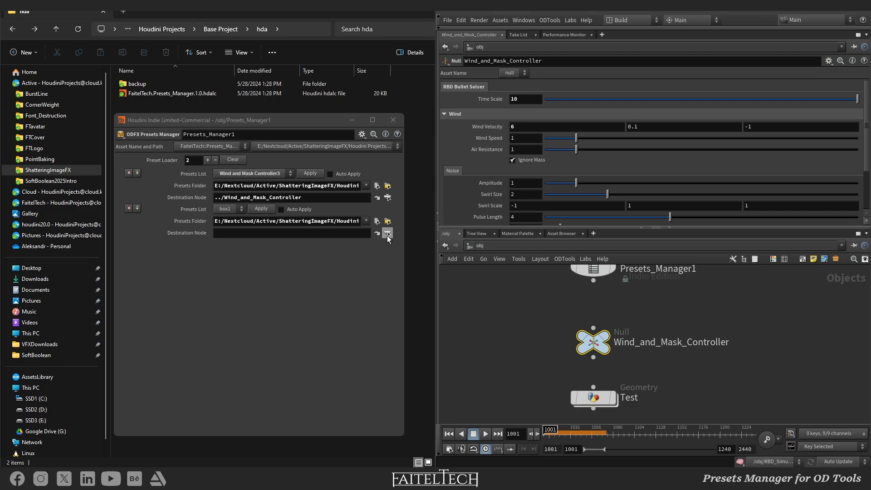
pyautogui.click(387, 232)
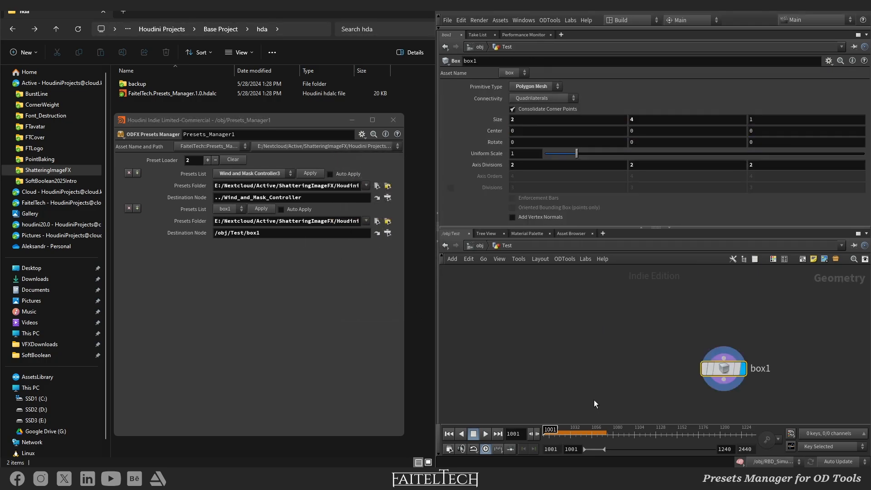
pyautogui.click(229, 208)
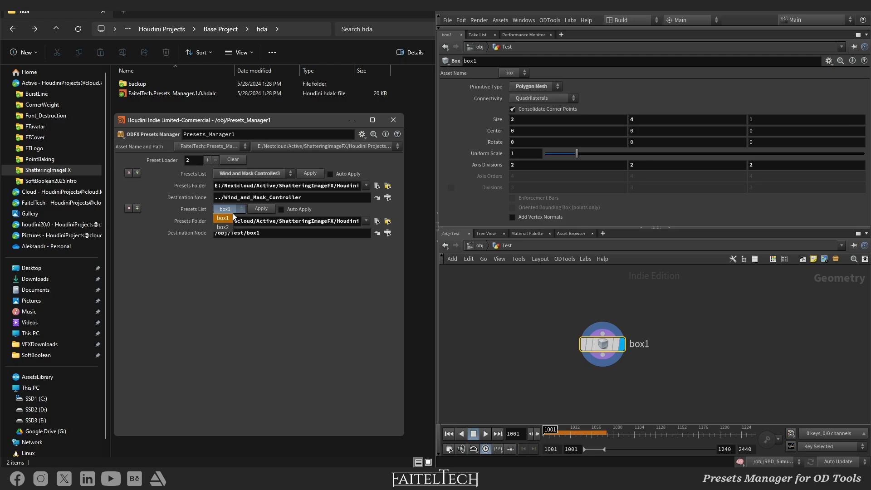
pyautogui.click(223, 227)
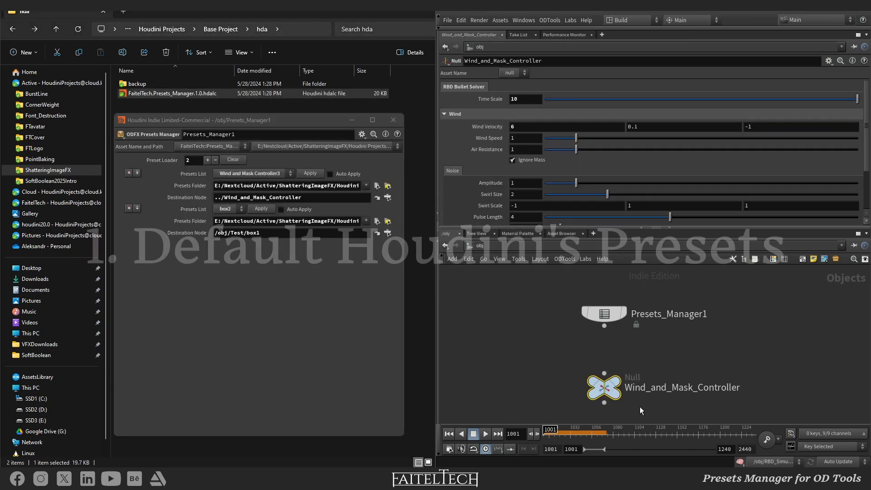
# Show the Wind_and_Mask_Controller node's built-in preset options via the gear menu.
pyautogui.click(827, 60)
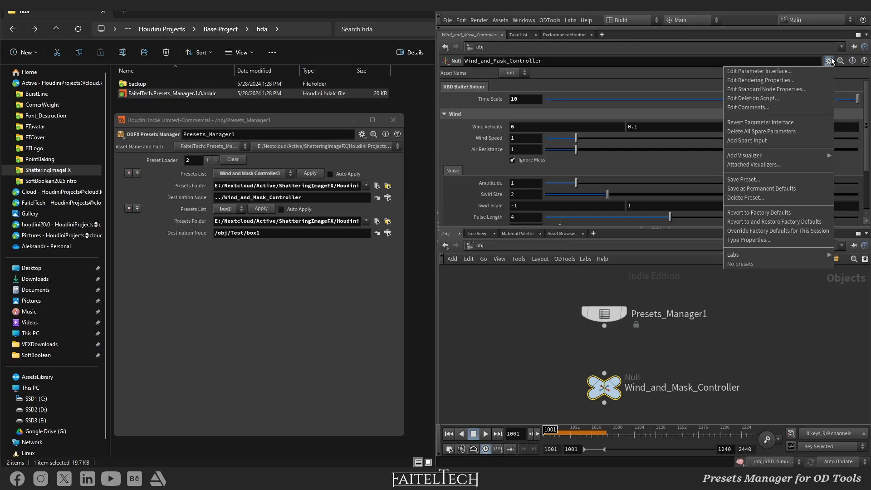
pyautogui.click(742, 179)
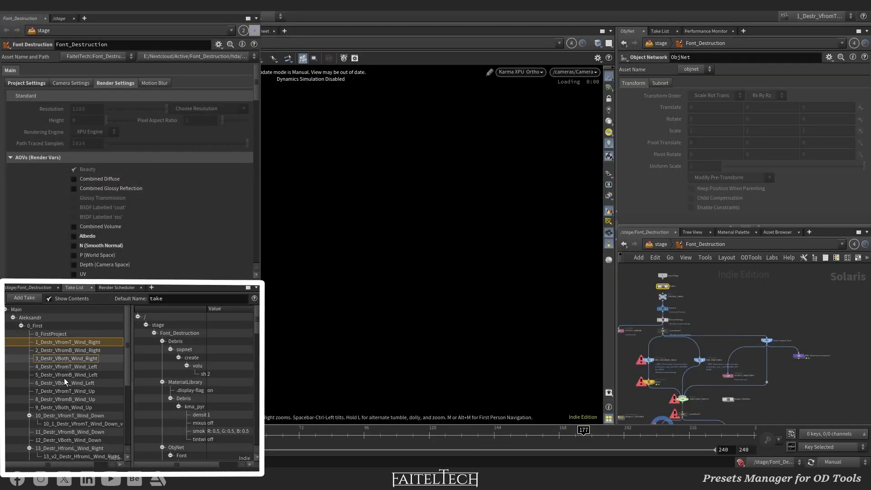
# Switch through 3_Destr_VBoth_Wind_Right to the 5_Destr_VfromB_Wind_Left take.
pyautogui.click(65, 358)
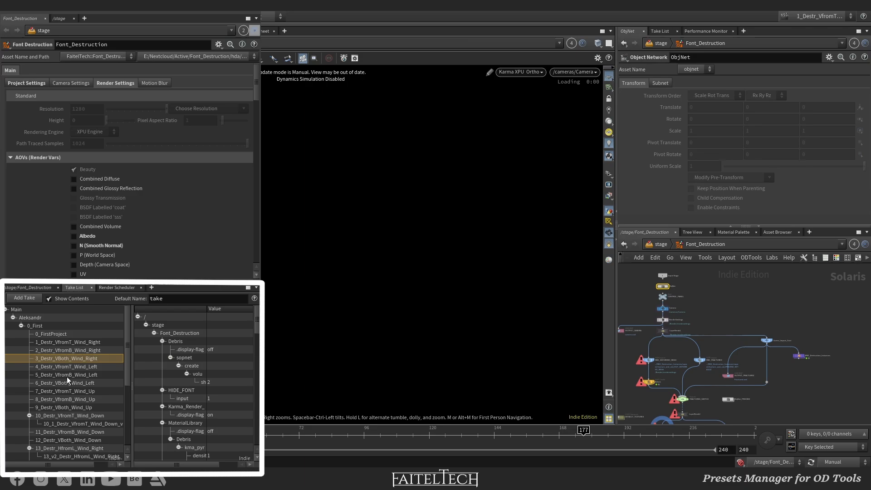
pyautogui.click(65, 374)
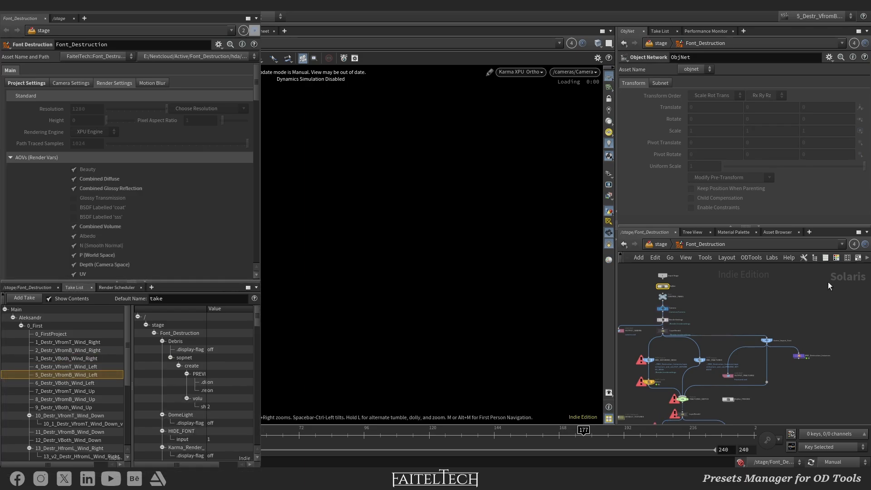